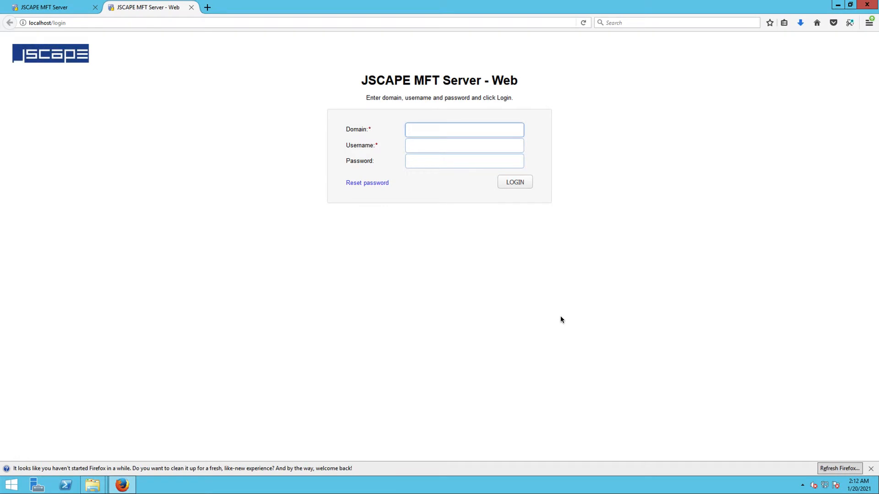
# Step: Switch from the web login page to the admin console's Settings dashboard
pyautogui.click(463, 129)
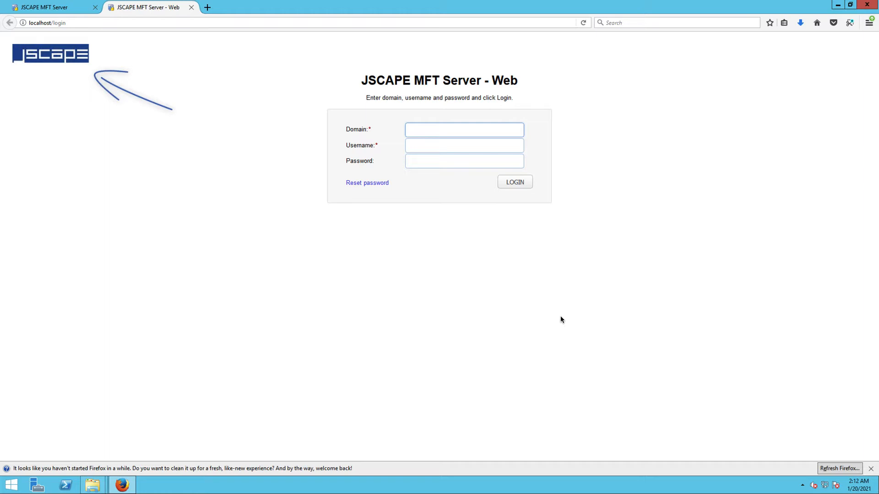
pyautogui.click(464, 129)
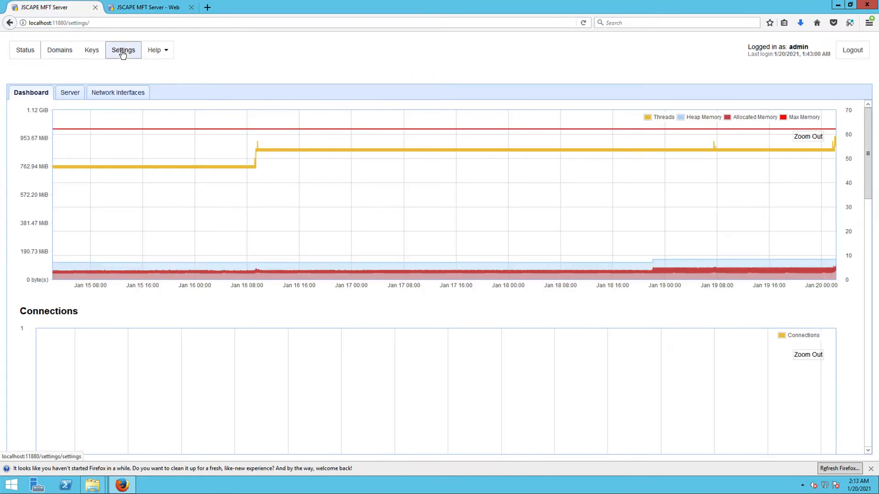
# Step: Show the Web settings' Resources page with the current logo and interface label table
pyautogui.click(123, 50)
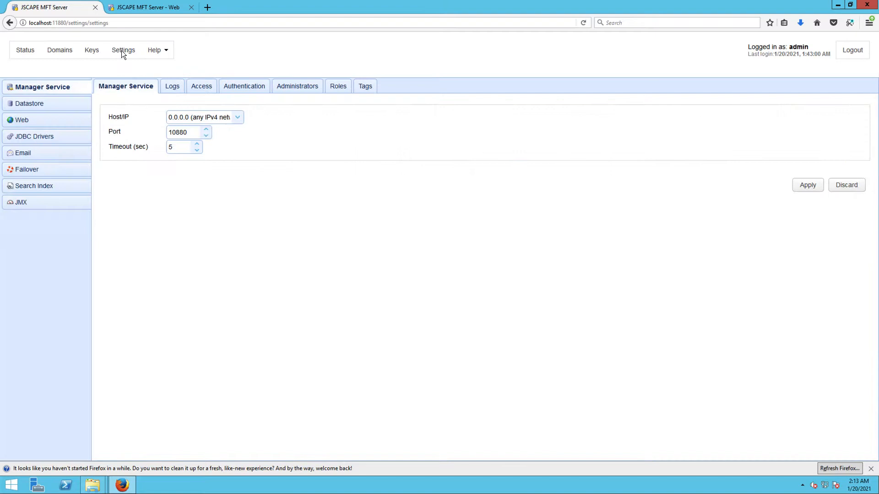
pyautogui.click(22, 119)
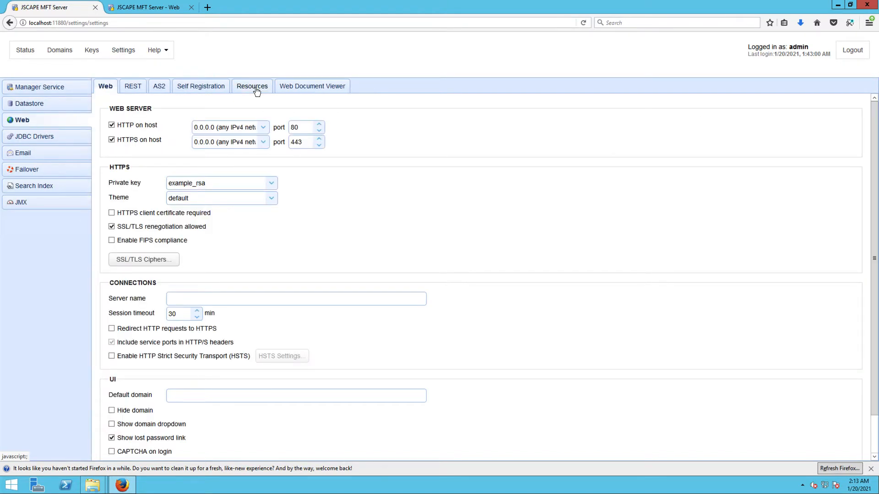
pyautogui.click(252, 86)
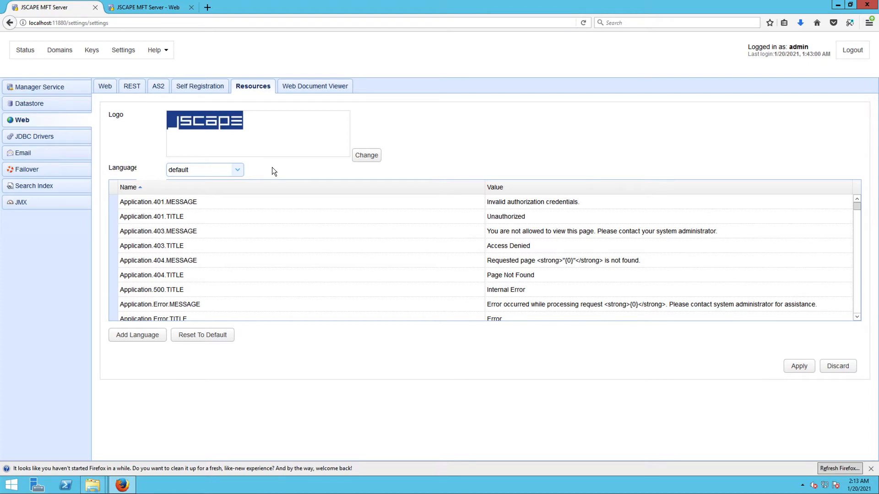
# Step: Select the English label set and scroll the table down to the Login.TITLE entry
pyautogui.click(237, 170)
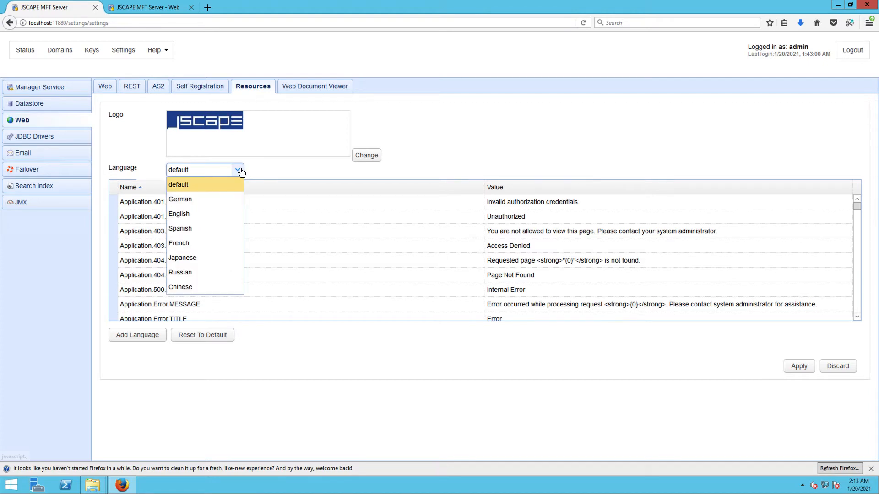
pyautogui.moveTo(187, 218)
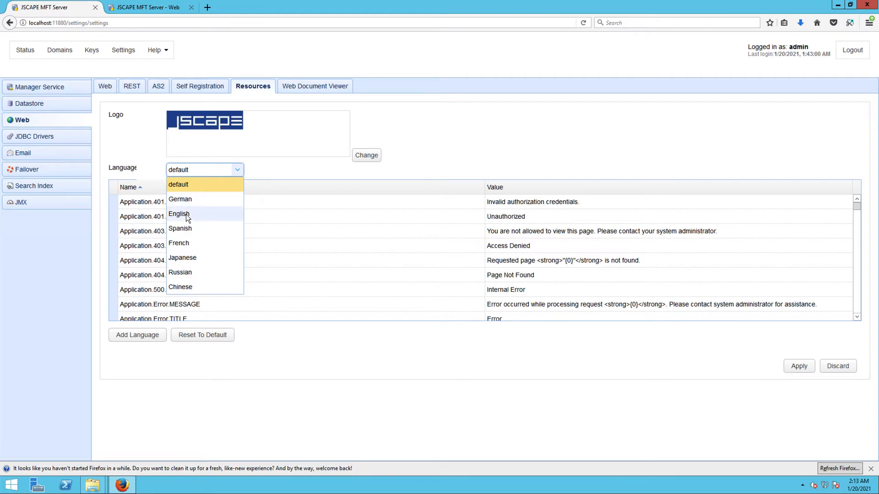
pyautogui.click(179, 213)
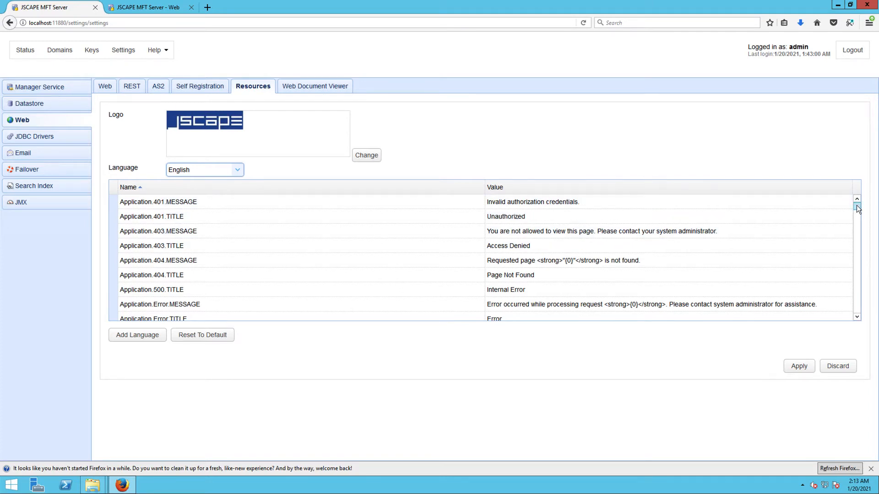
pyautogui.scroll(-3)
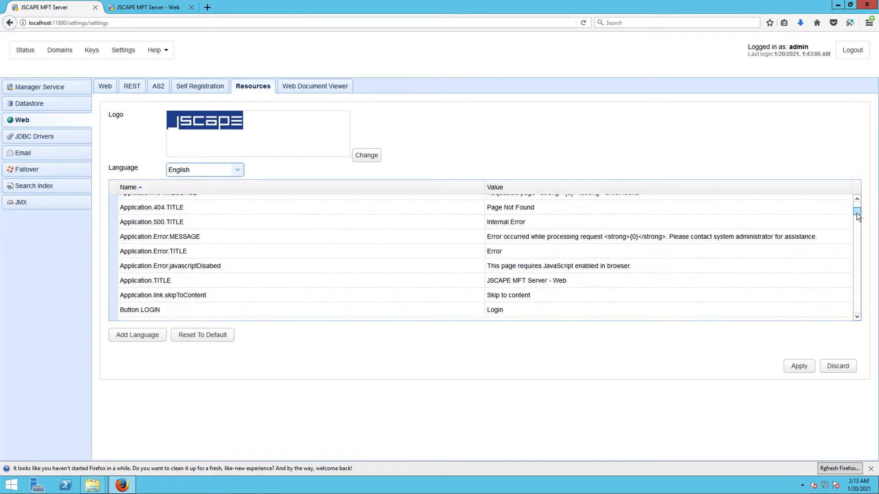
pyautogui.scroll(-3)
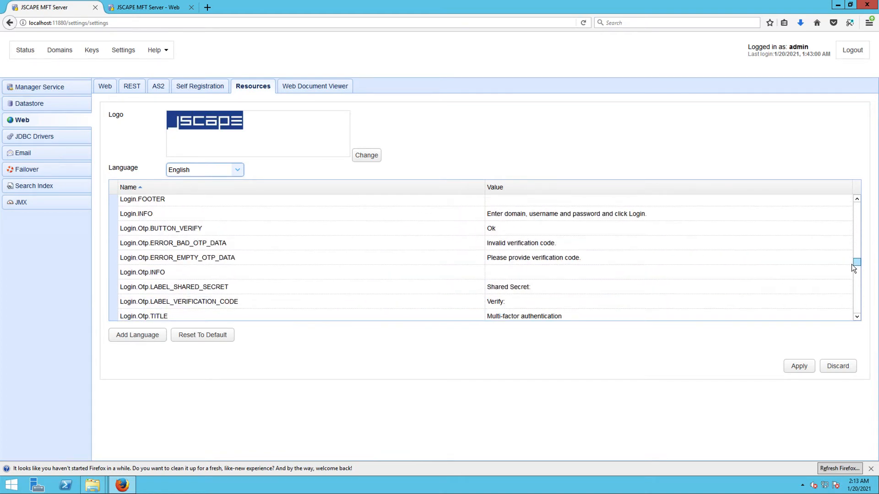
pyautogui.scroll(-3)
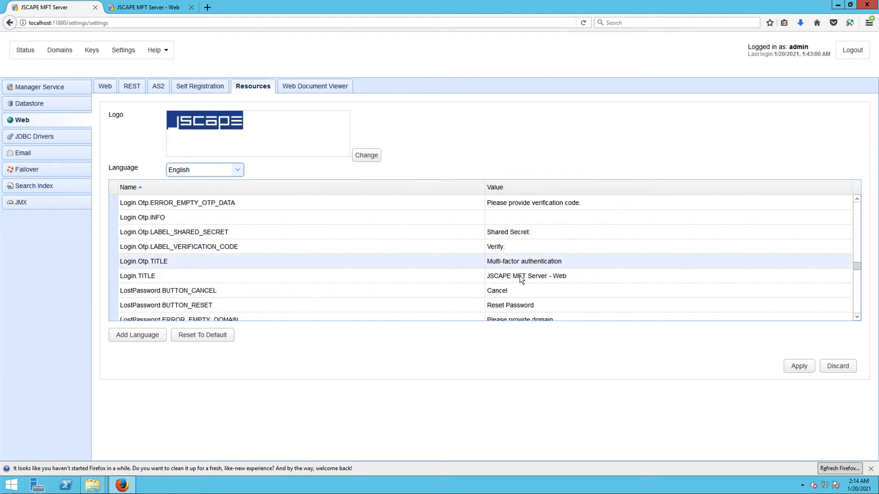
pyautogui.moveTo(526, 276)
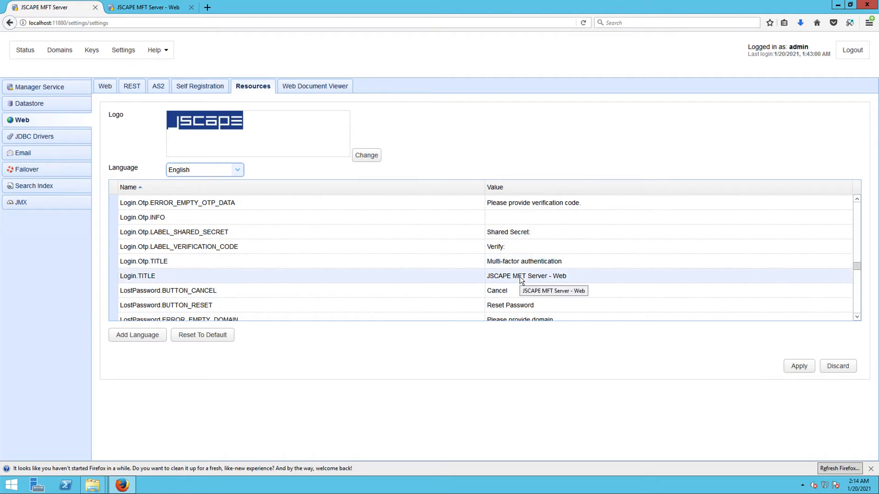
# Step: Replace the Login.TITLE value with 'CUBOX Web File Transfer Service'
pyautogui.doubleClick(518, 275)
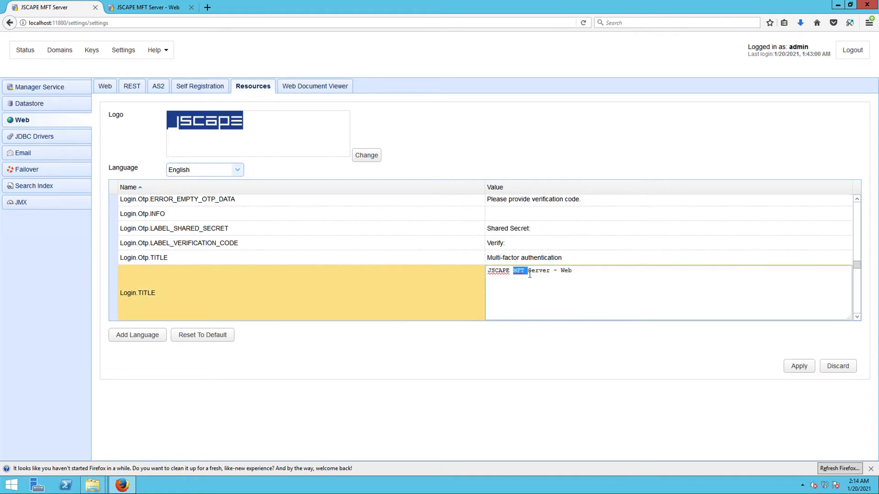
pyautogui.tripleClick(529, 271)
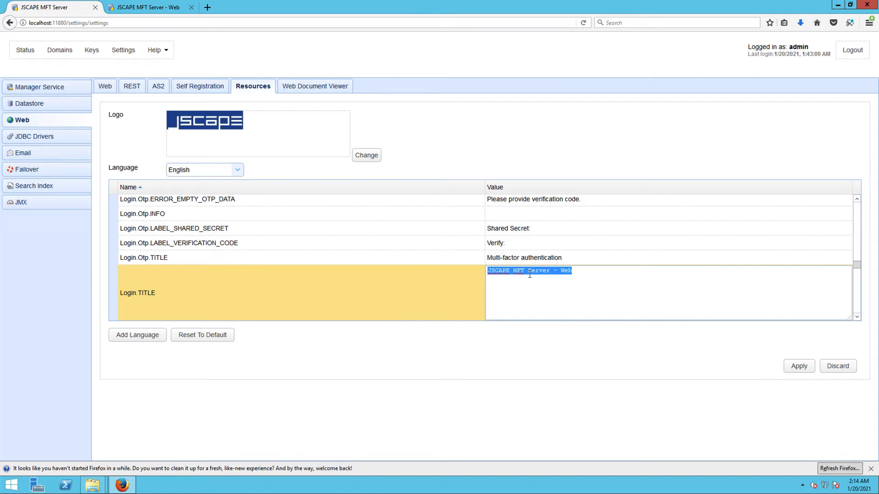
pyautogui.write('CUBOX')
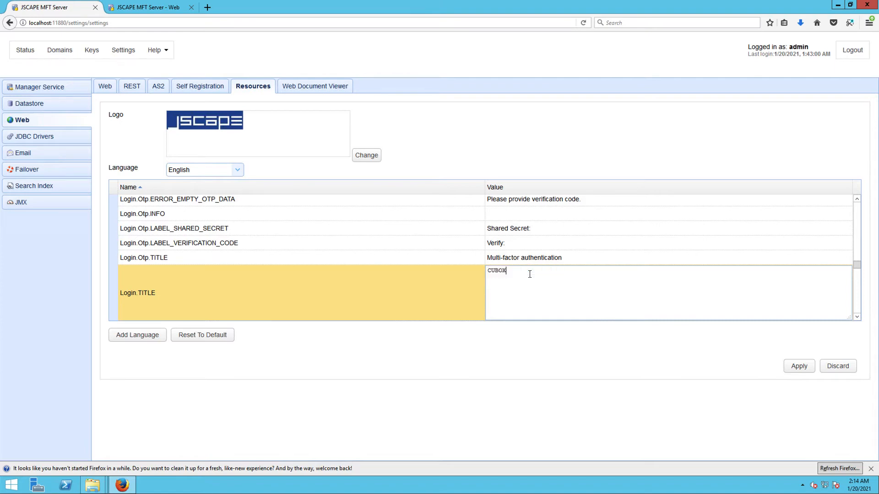
pyautogui.write('Web')
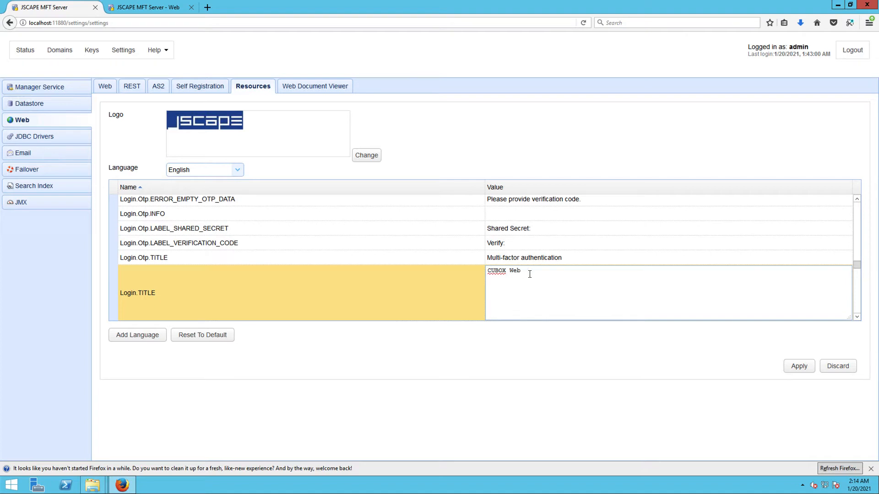
pyautogui.write('File Transfer Service')
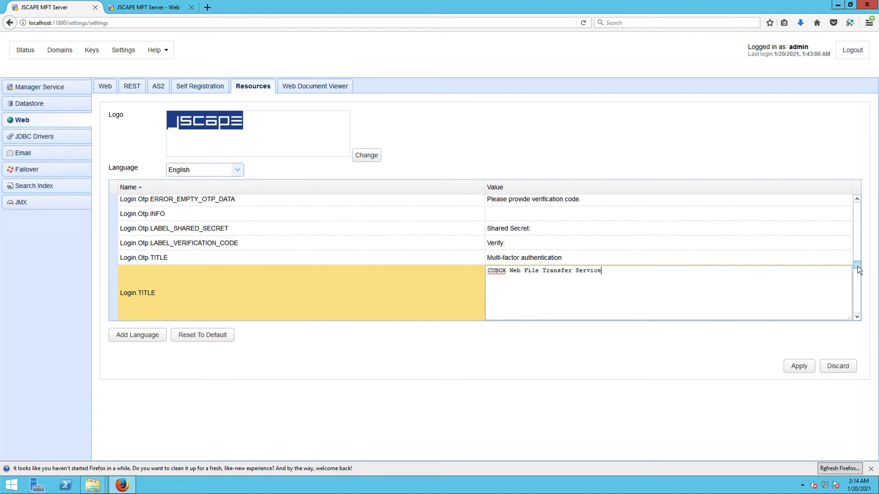
# Step: Apply the new login title and reload the web login page to show it
pyautogui.scroll(3)
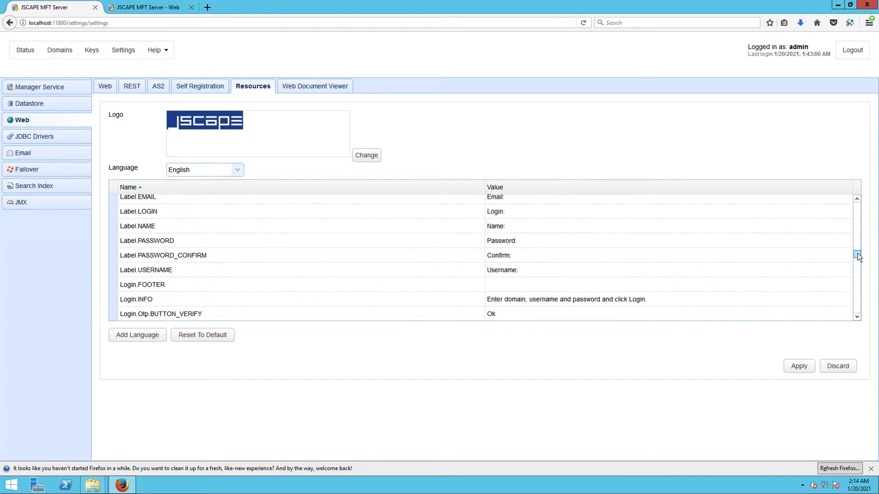
pyautogui.scroll(3)
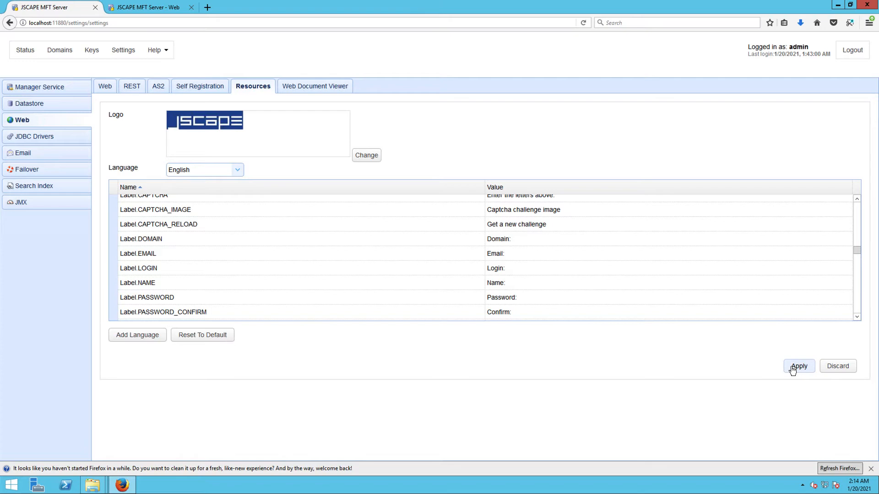
pyautogui.click(798, 366)
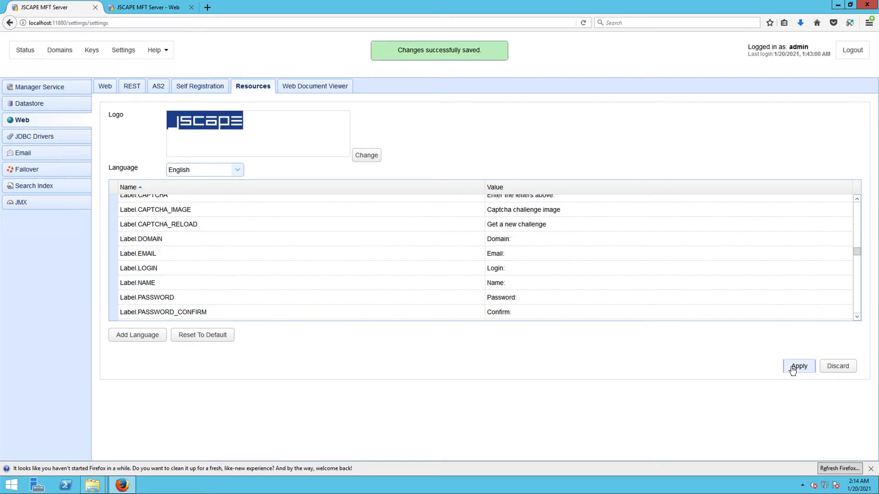
pyautogui.click(799, 366)
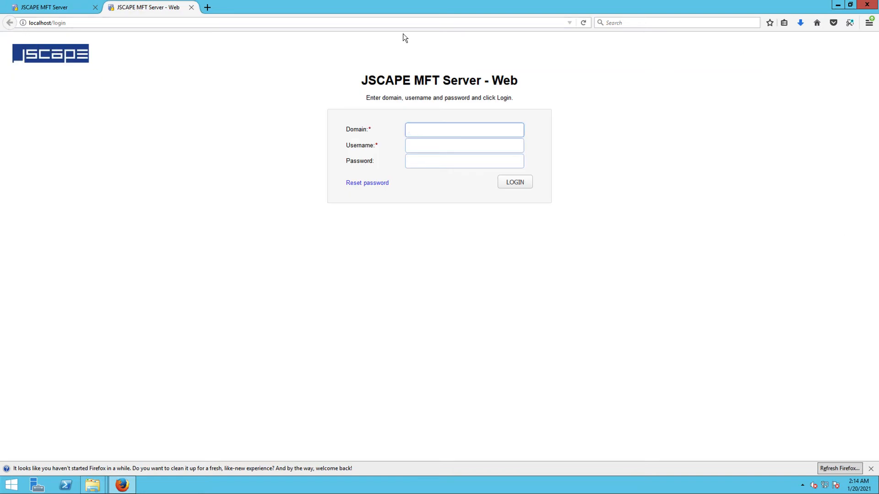
pyautogui.click(583, 22)
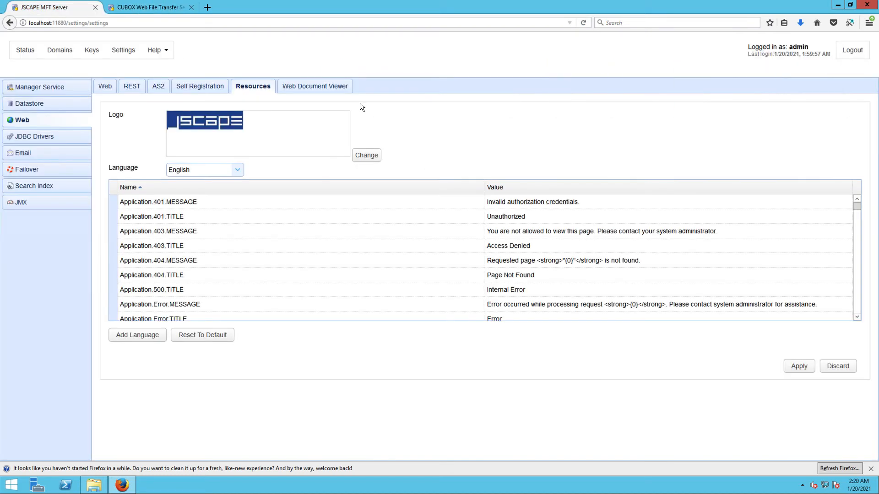
pyautogui.moveTo(366, 156)
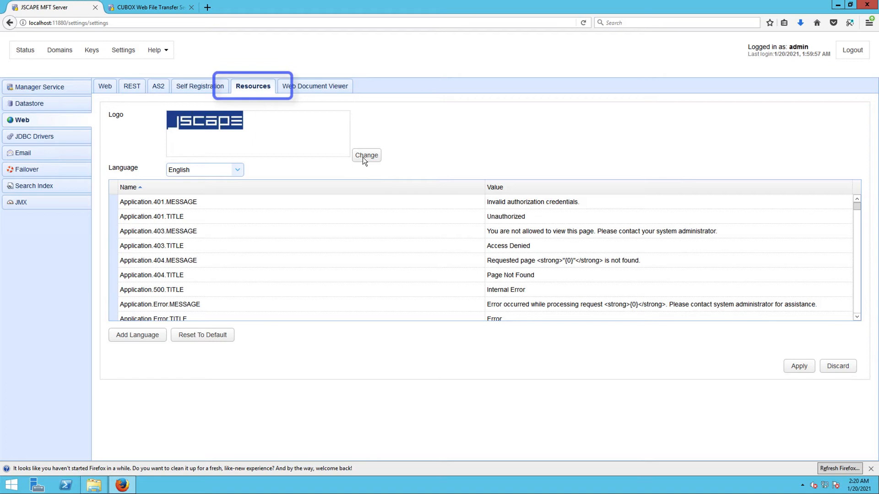
# Step: Change the Resources logo to the cubox image from the Downloads folder
pyautogui.click(366, 156)
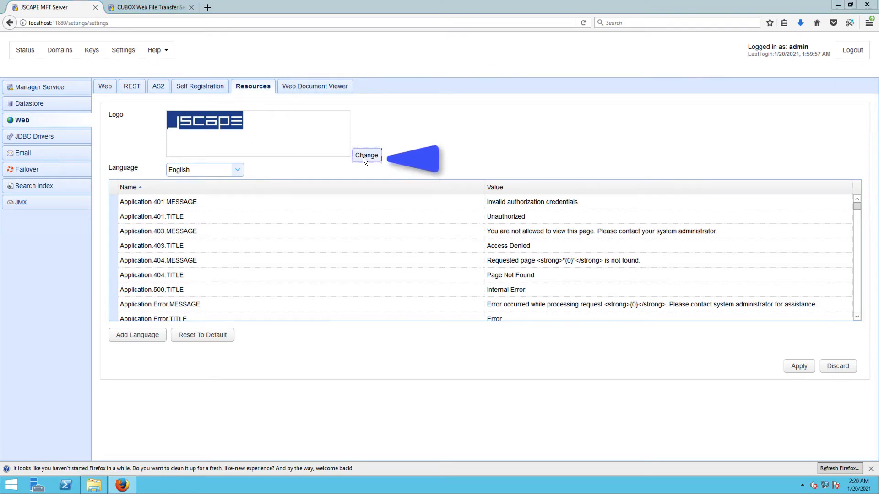
pyautogui.click(366, 155)
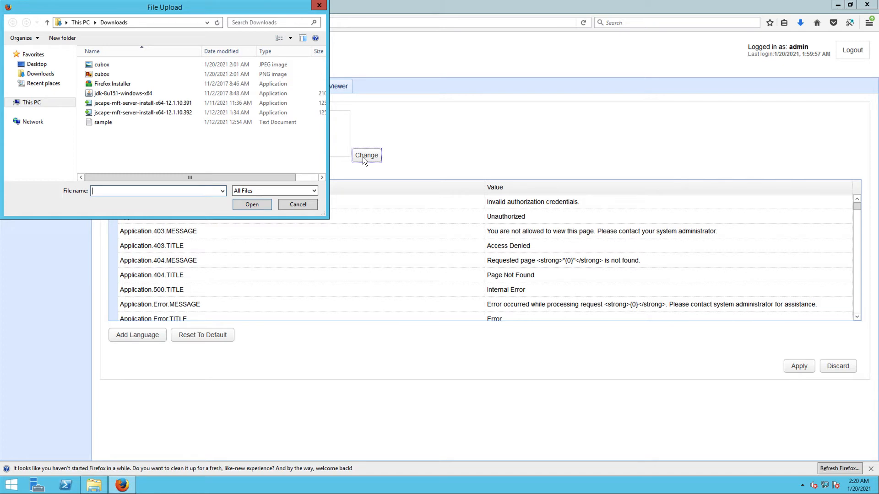
pyautogui.click(102, 64)
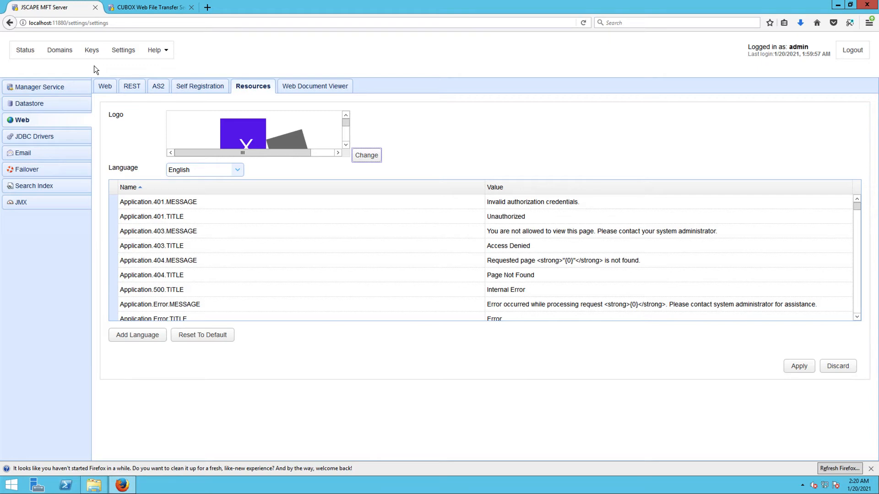
pyautogui.click(798, 366)
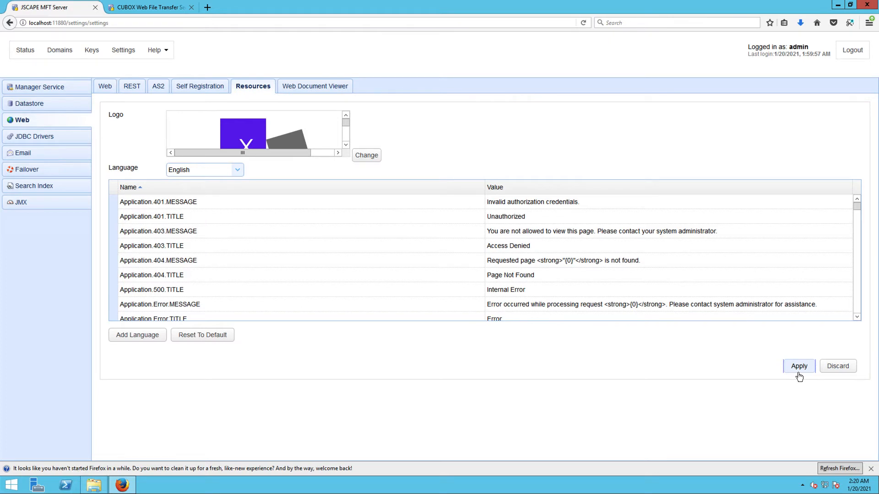
# Step: Apply the new logo and reload the login page to show the CUBOX Logistics logo
pyautogui.click(148, 8)
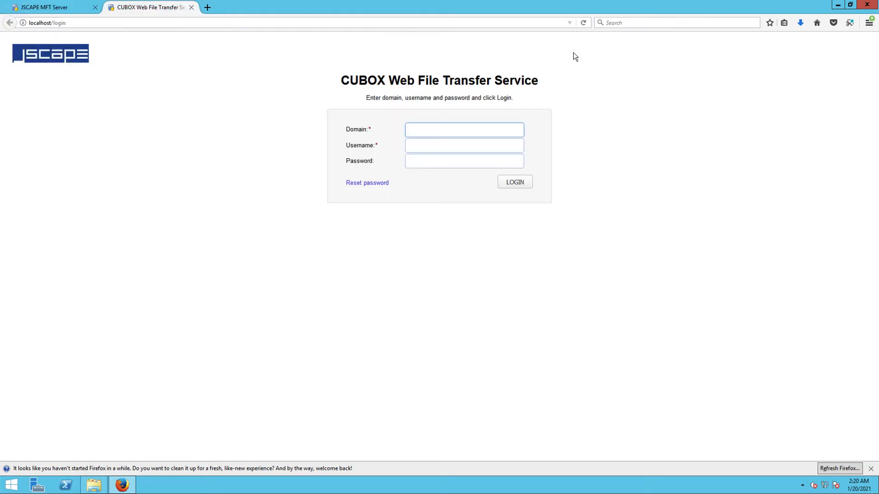
pyautogui.click(583, 22)
pyautogui.write('user')
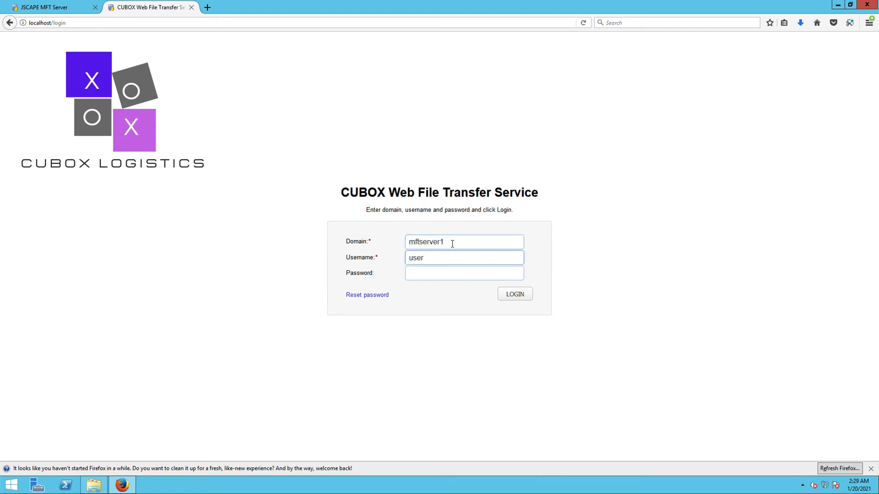
pyautogui.click(514, 294)
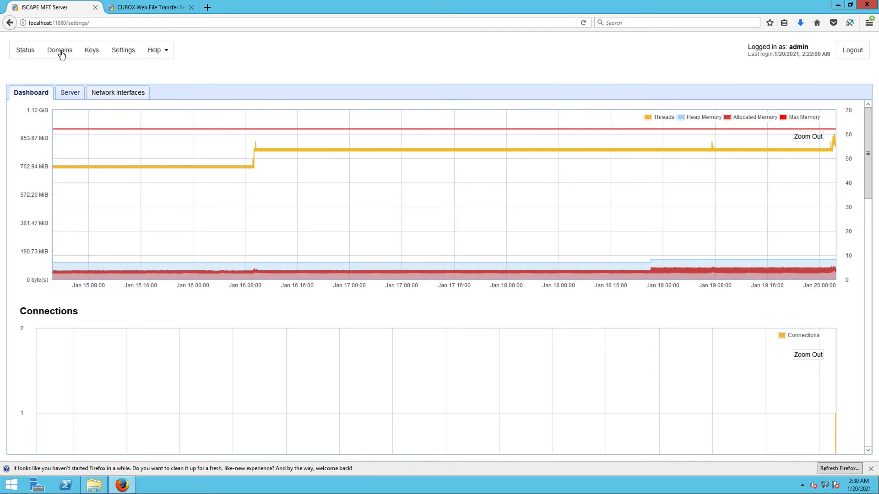
# Step: Select the mftserver1 domain under Domains and edit it to show its overview statistics
pyautogui.click(59, 49)
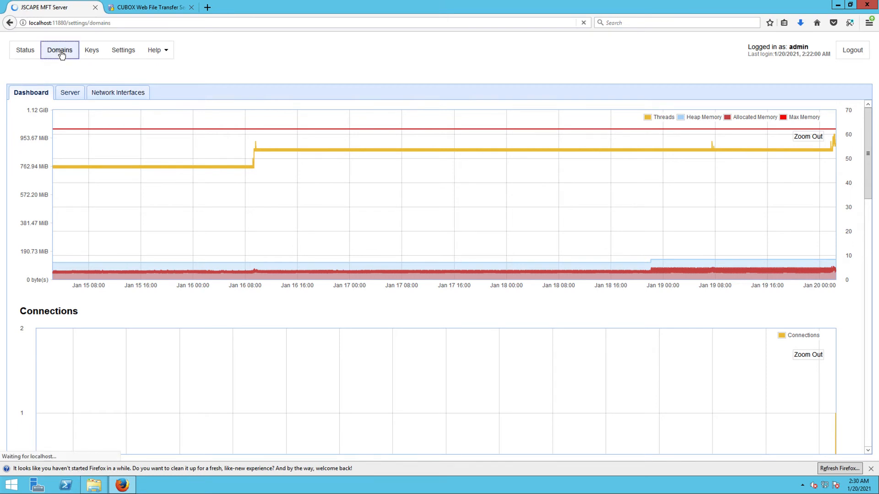
pyautogui.click(59, 50)
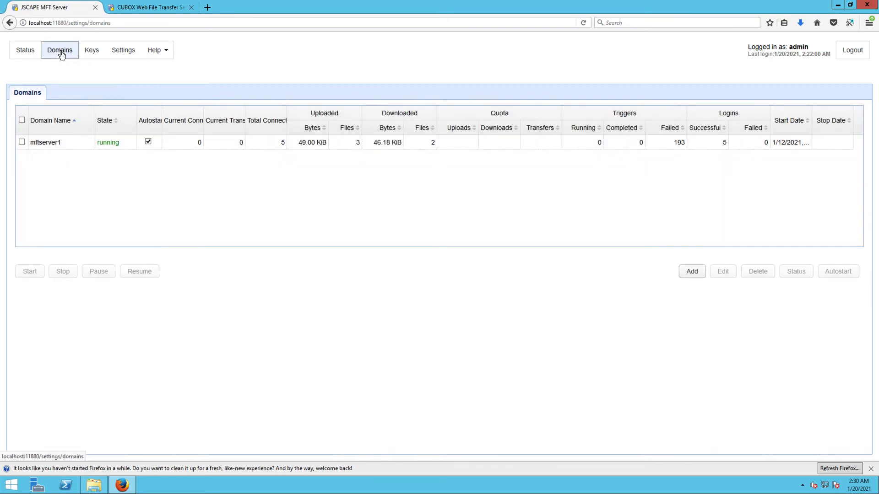
pyautogui.click(45, 142)
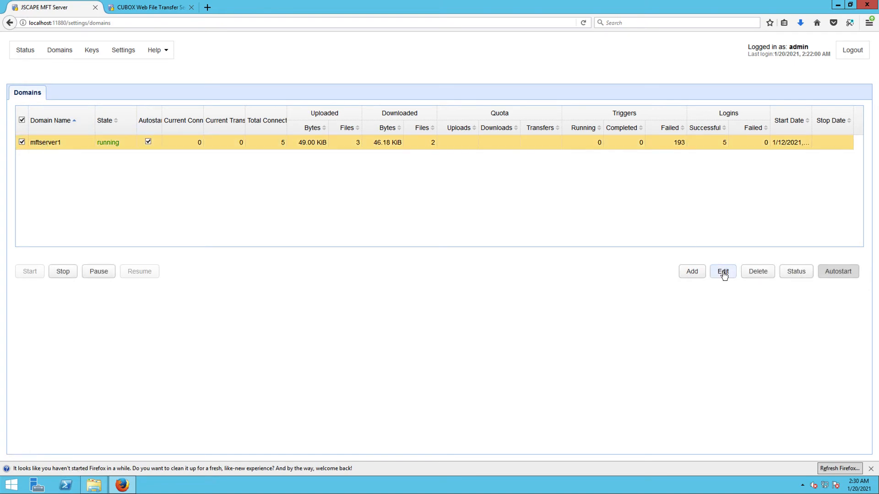
pyautogui.click(722, 271)
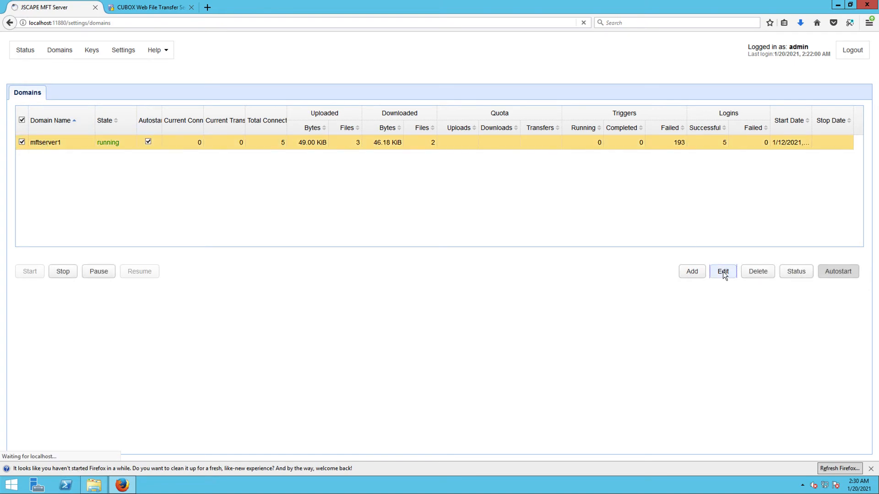
pyautogui.click(722, 271)
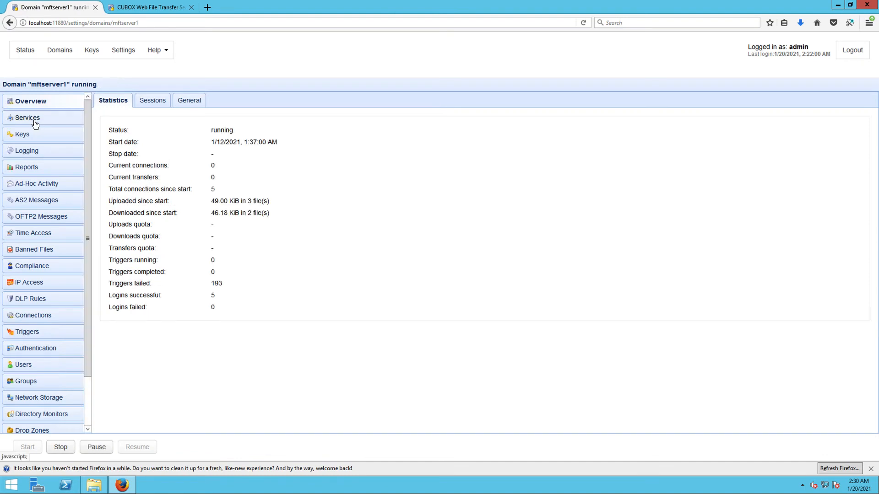
# Step: In the domain's Services HTTP/S settings, upload the new purple-and-grey logo image
pyautogui.click(28, 118)
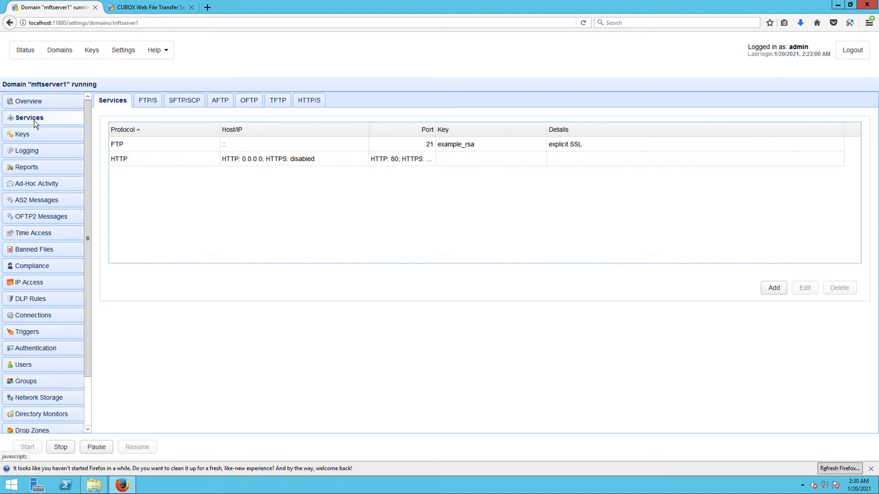
pyautogui.moveTo(314, 107)
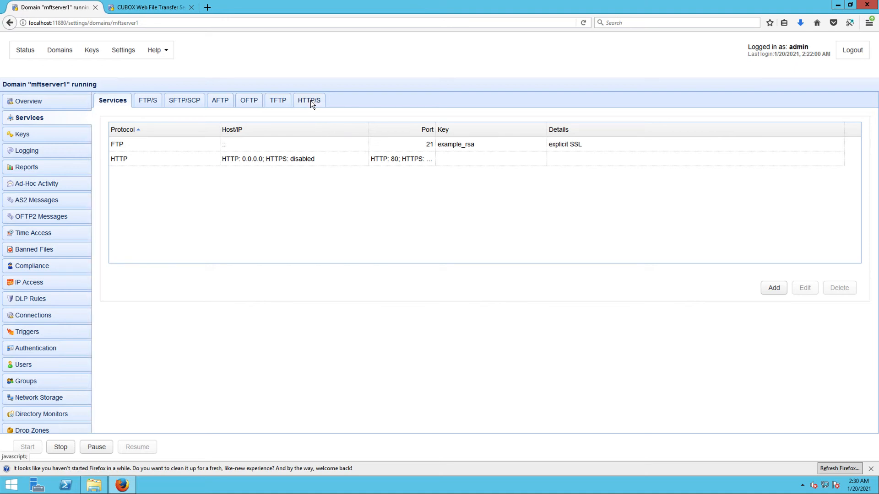
pyautogui.click(308, 100)
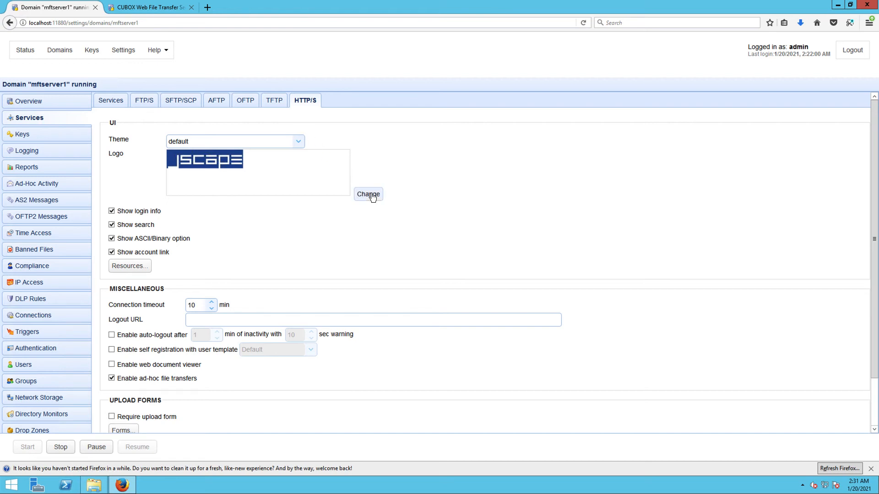
pyautogui.click(368, 194)
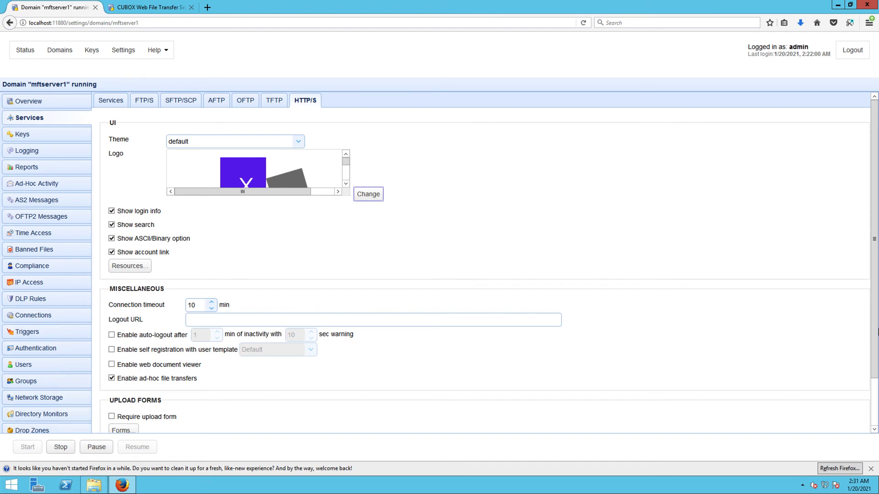
# Step: Set the domain's web theme to metro-orange, apply it, and switch to the CUBOX login page
pyautogui.scroll(-3)
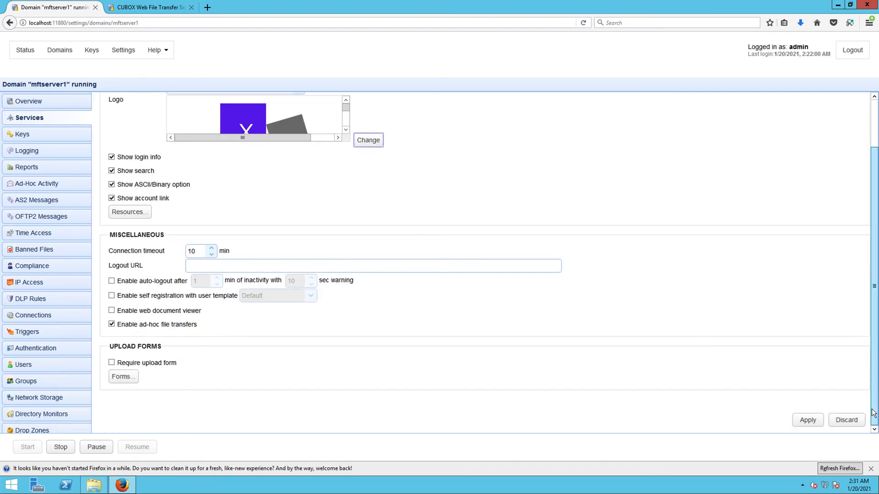
pyautogui.scroll(3)
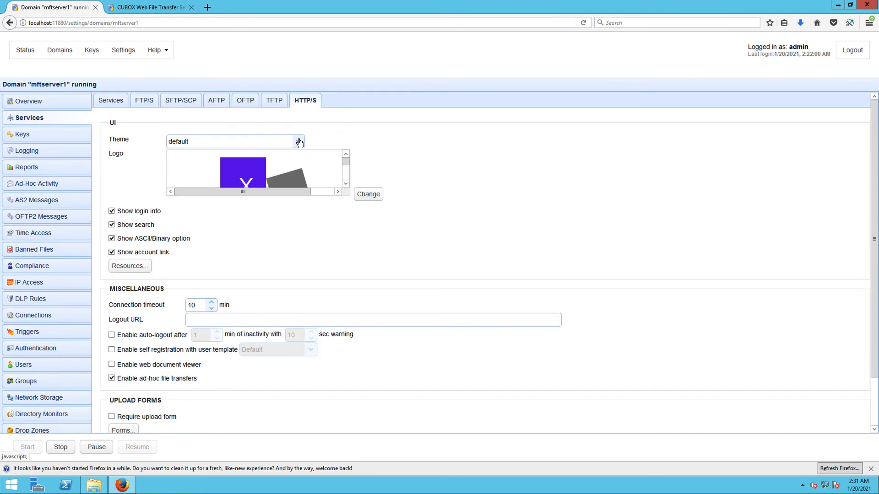
pyautogui.click(299, 141)
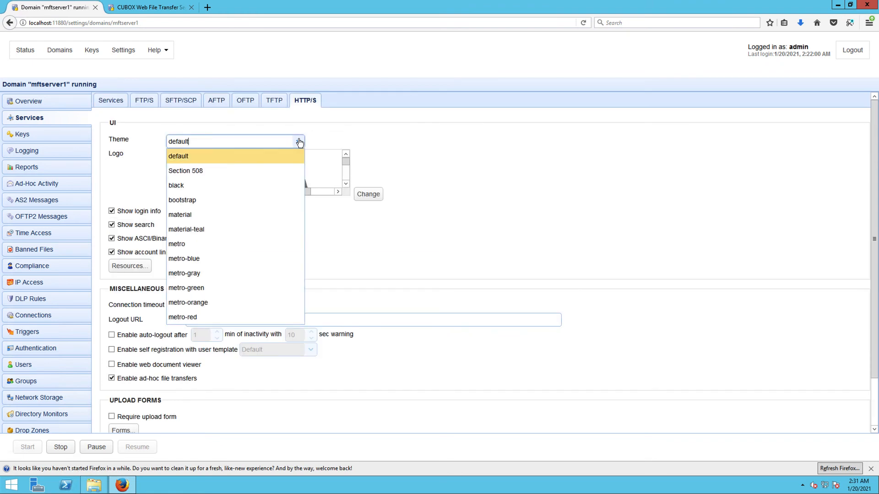
pyautogui.moveTo(290, 150)
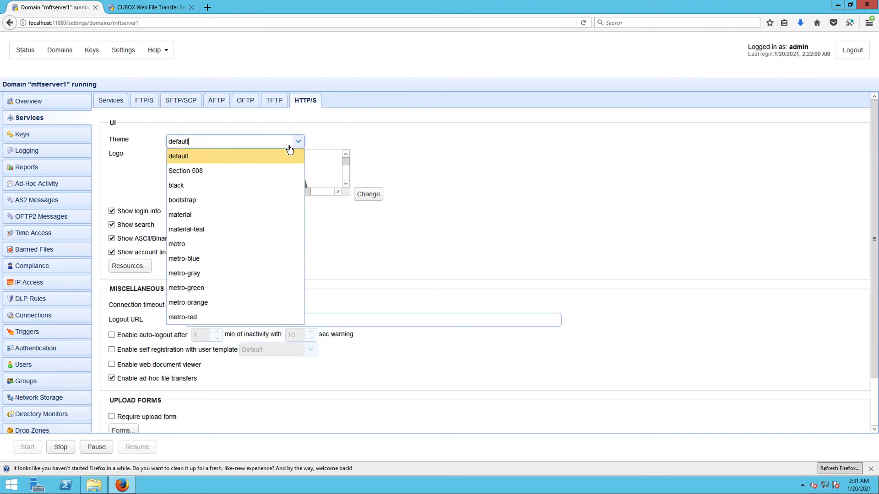
pyautogui.moveTo(185, 287)
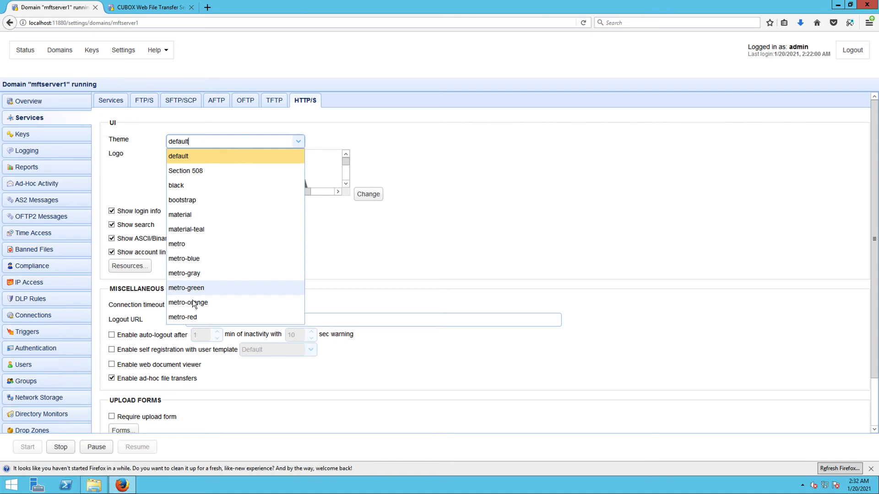
pyautogui.click(188, 302)
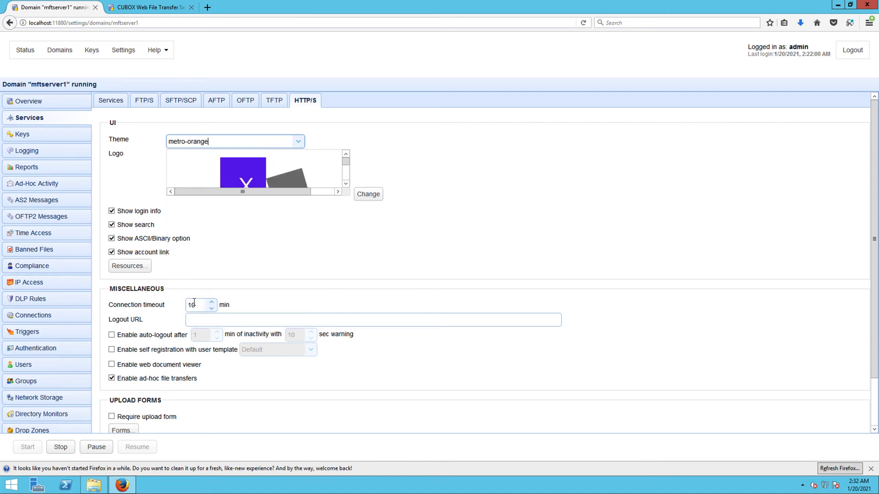
pyautogui.click(807, 420)
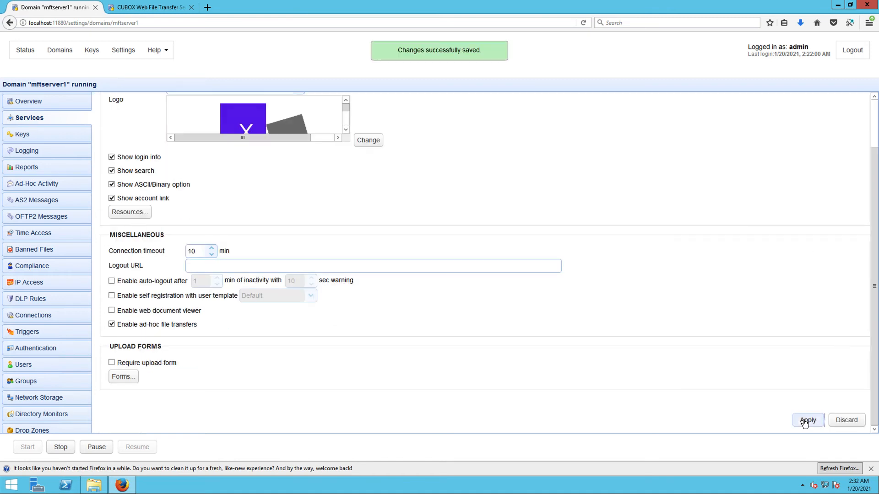
pyautogui.click(148, 7)
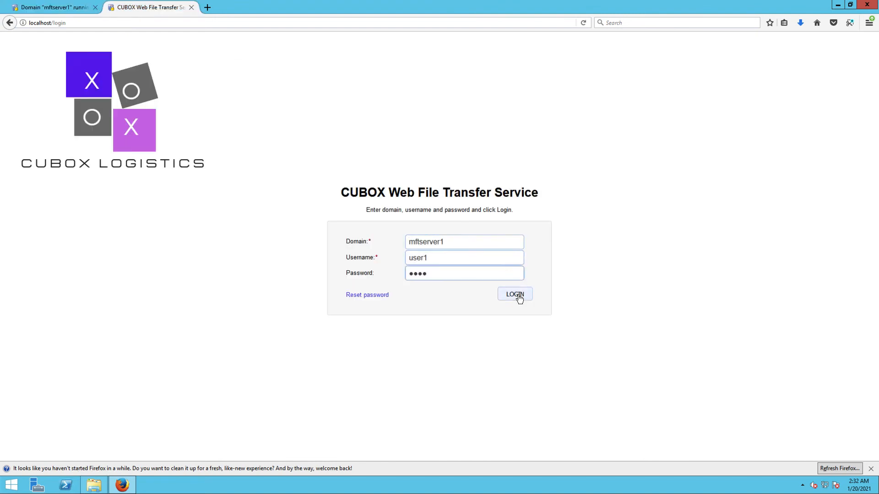
# Step: Log in as user1 to the web file area and decline Firefox's password-save prompt
pyautogui.click(513, 294)
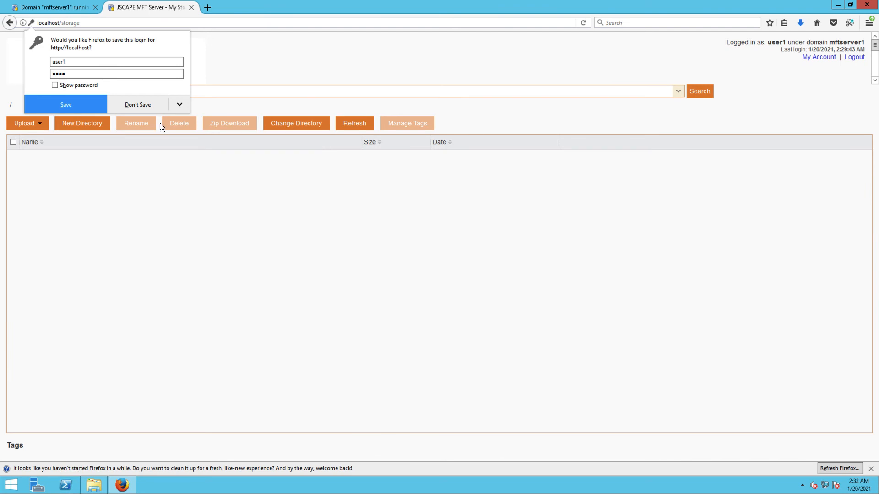
pyautogui.click(139, 104)
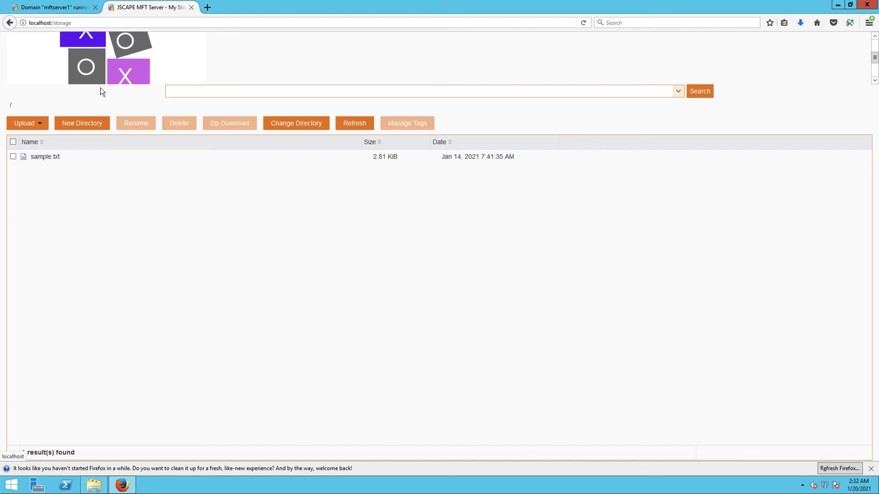
pyautogui.moveTo(125, 92)
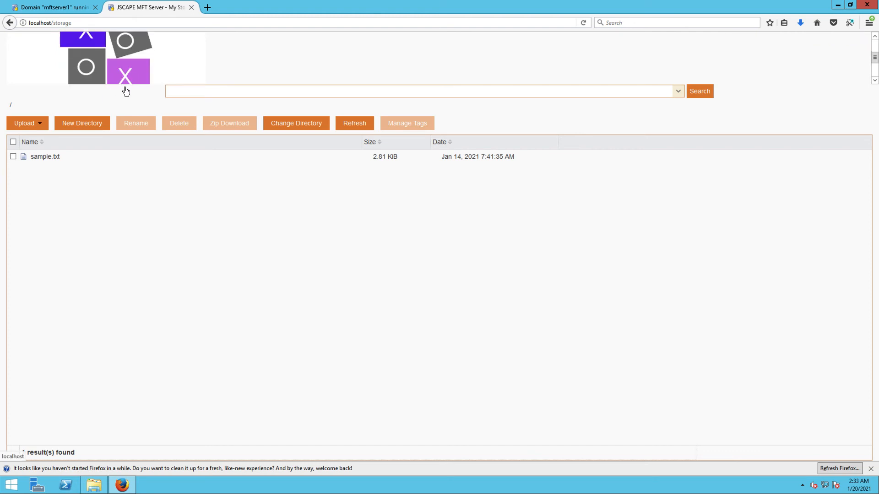
pyautogui.moveTo(138, 75)
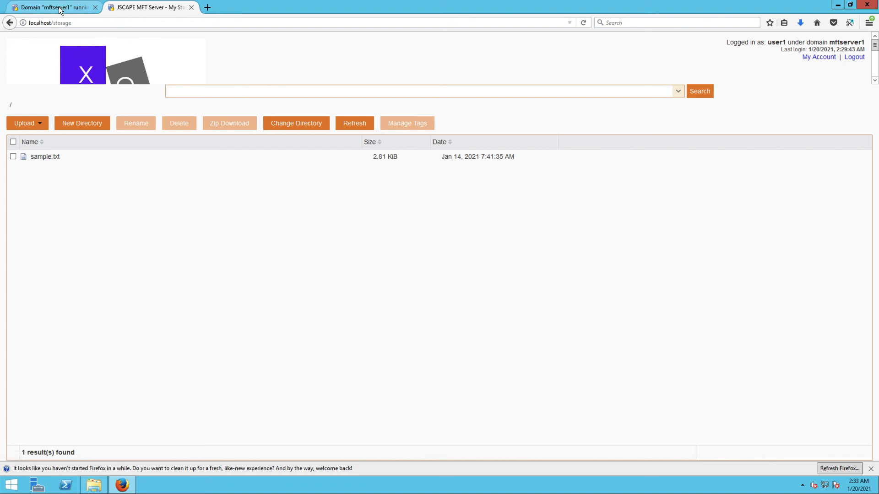
# Step: Show the mftserver1 domain's Web Resources interface labels for the default language and browse the list
pyautogui.click(50, 6)
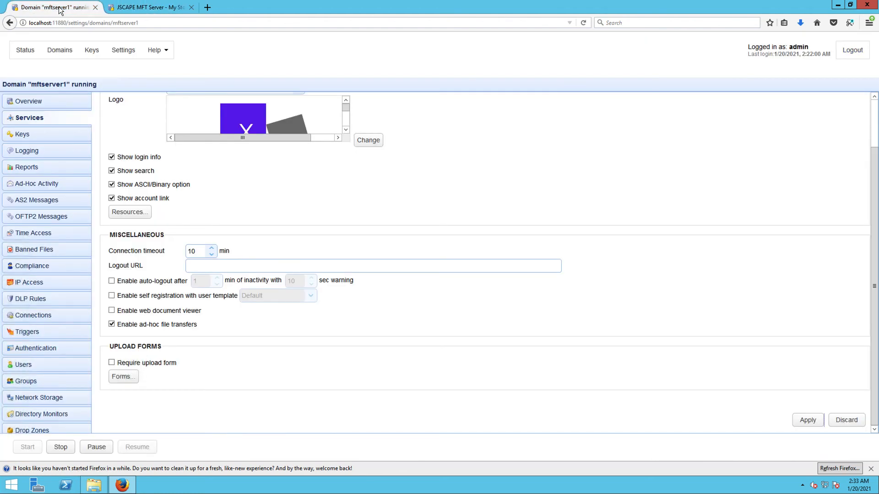
pyautogui.moveTo(129, 211)
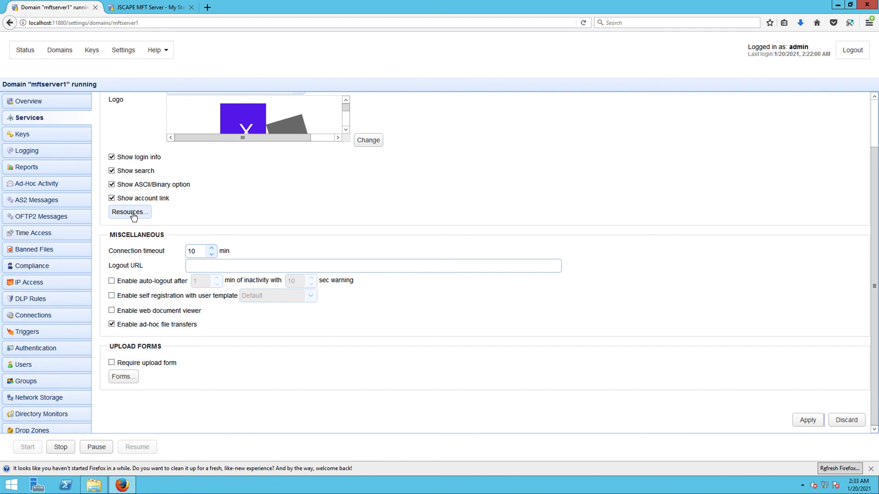
pyautogui.click(129, 211)
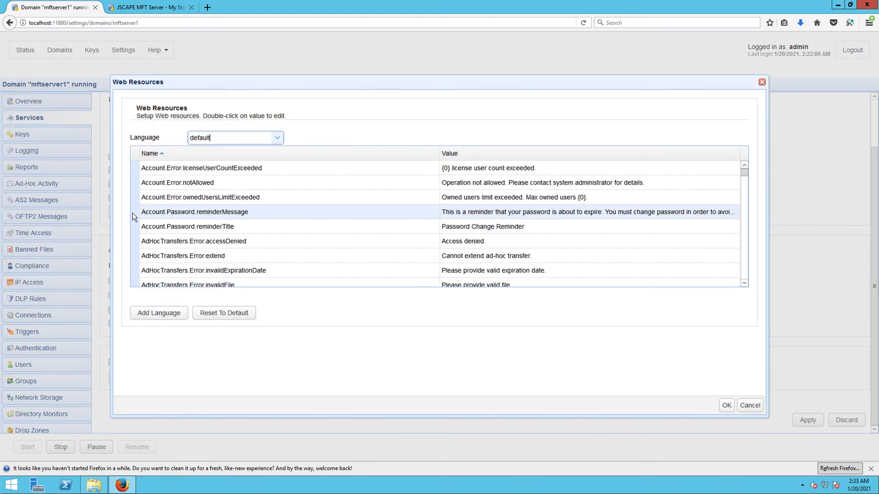
pyautogui.click(275, 137)
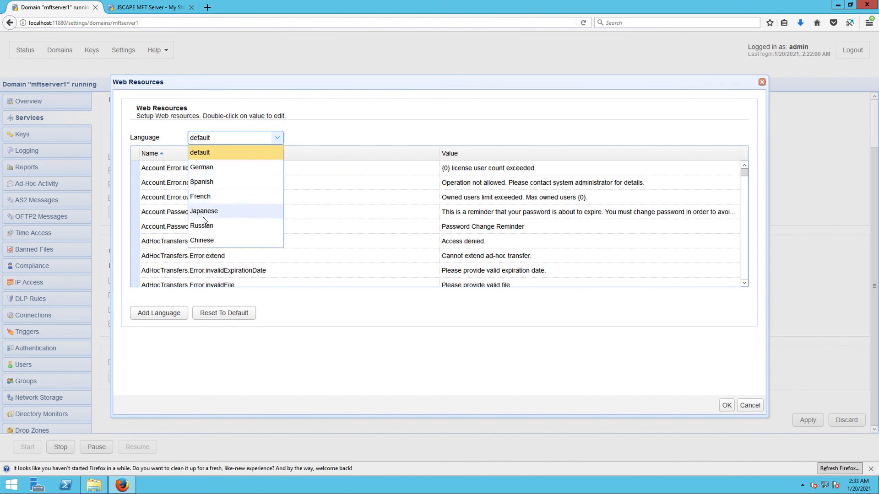
pyautogui.moveTo(224, 200)
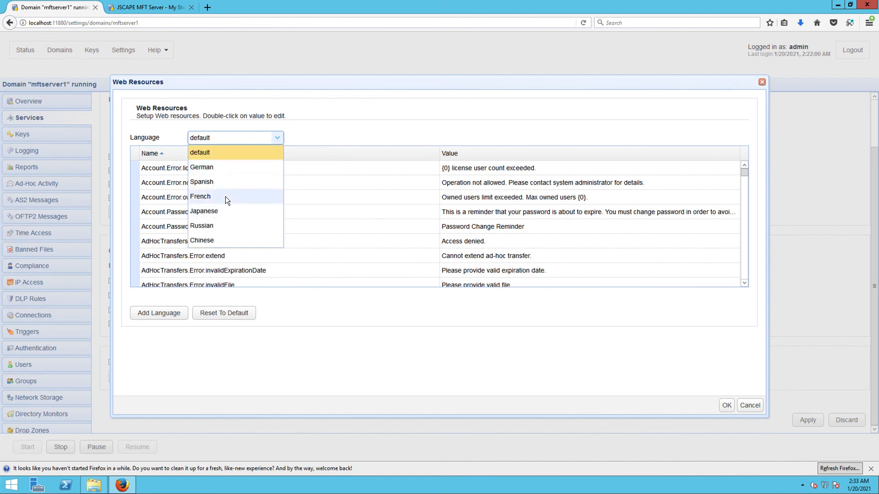
pyautogui.moveTo(279, 139)
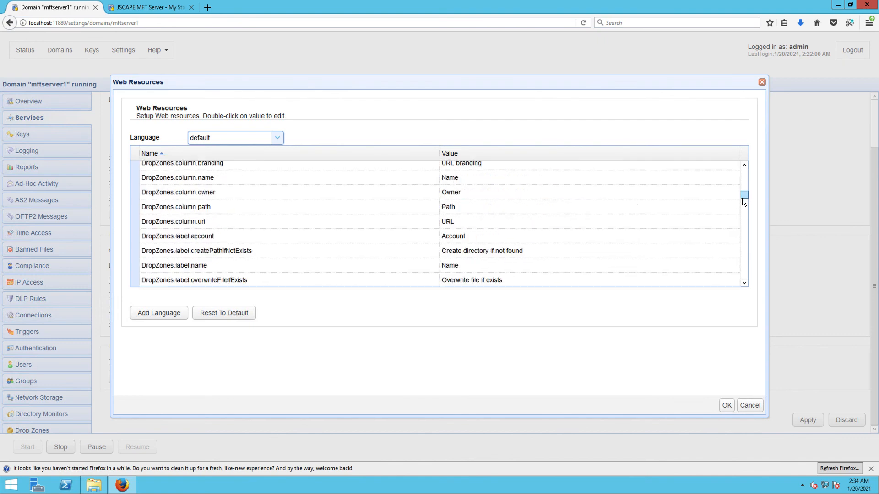
pyautogui.scroll(-3)
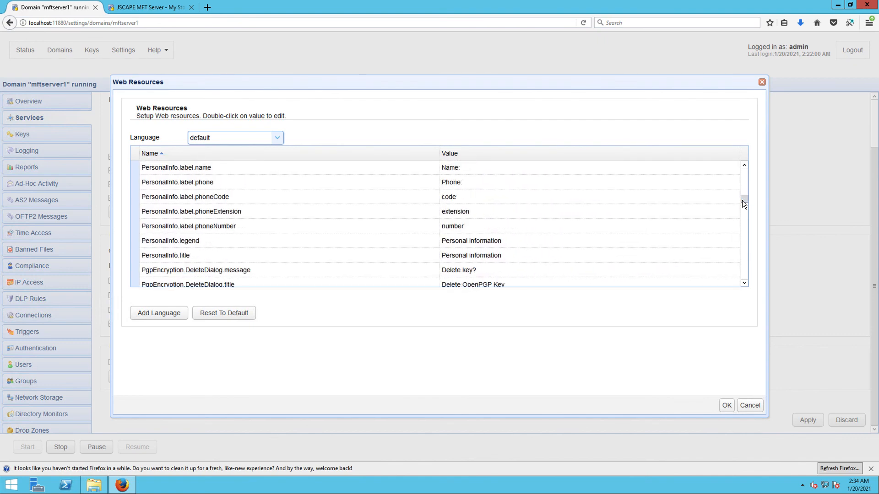